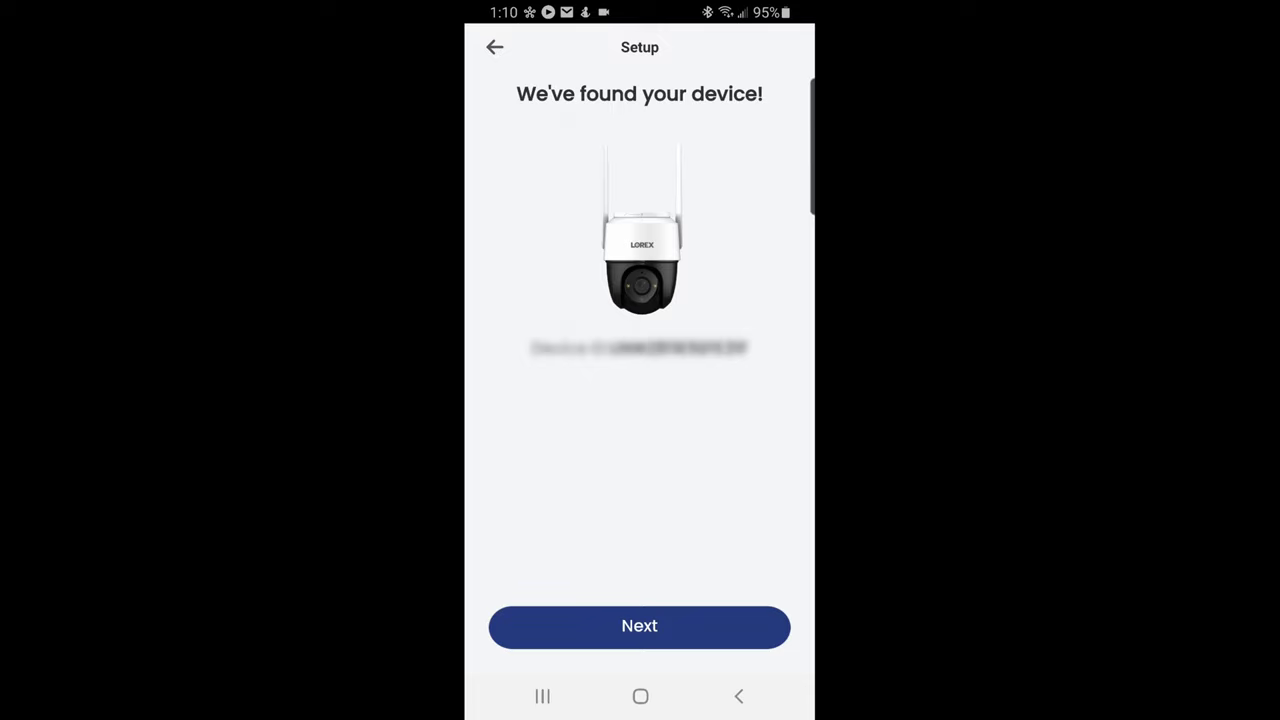
Continue with the found camera and confirm Wireless Connection to reach the power and green-LED checklist
left_click(640, 624)
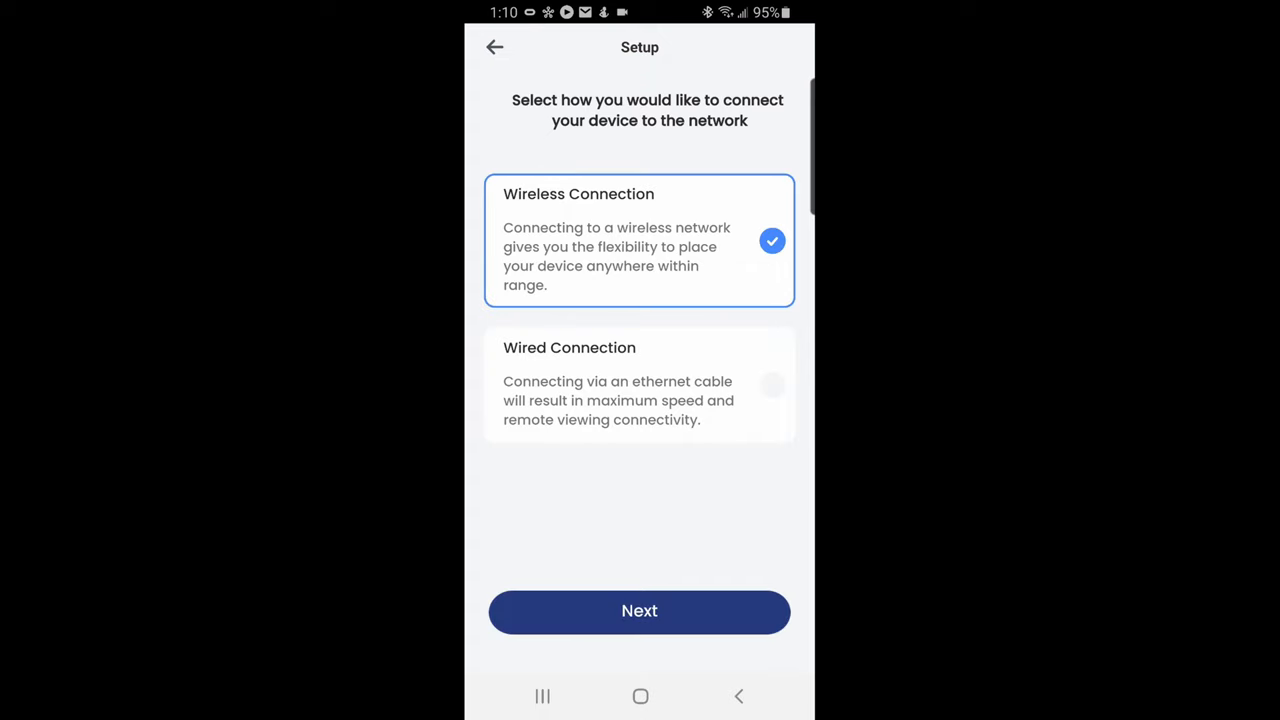
left_click(640, 612)
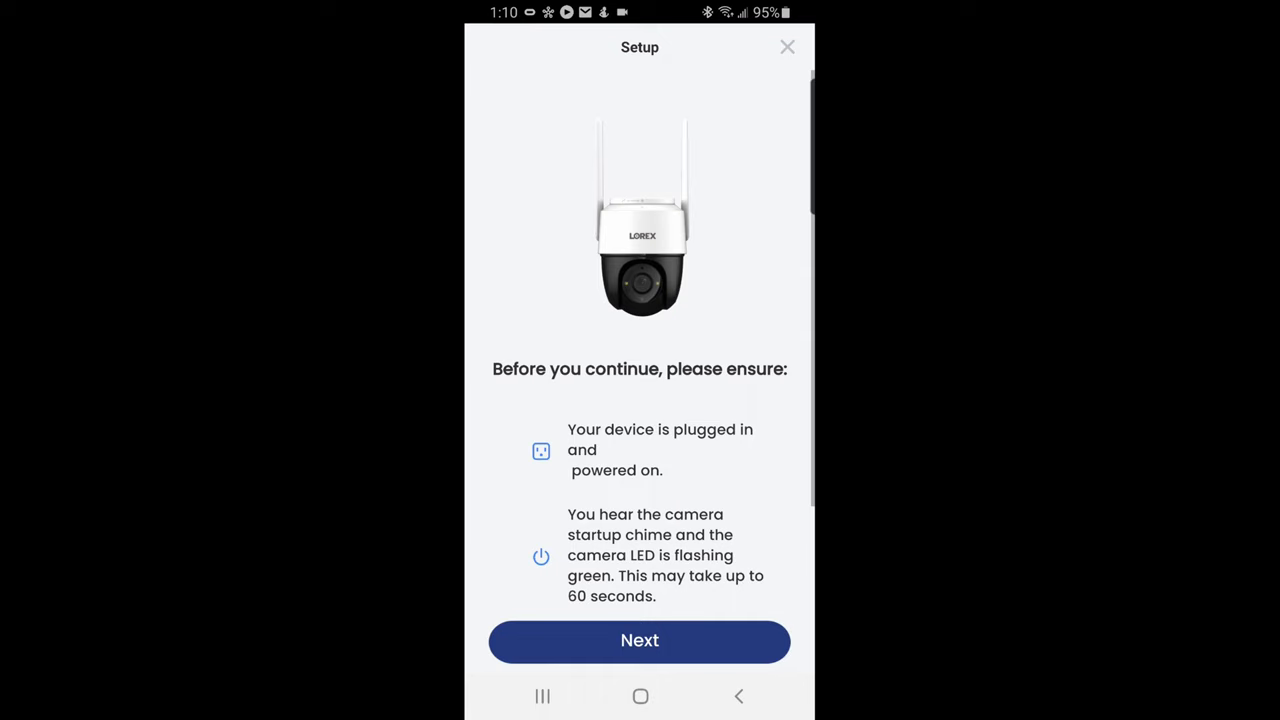